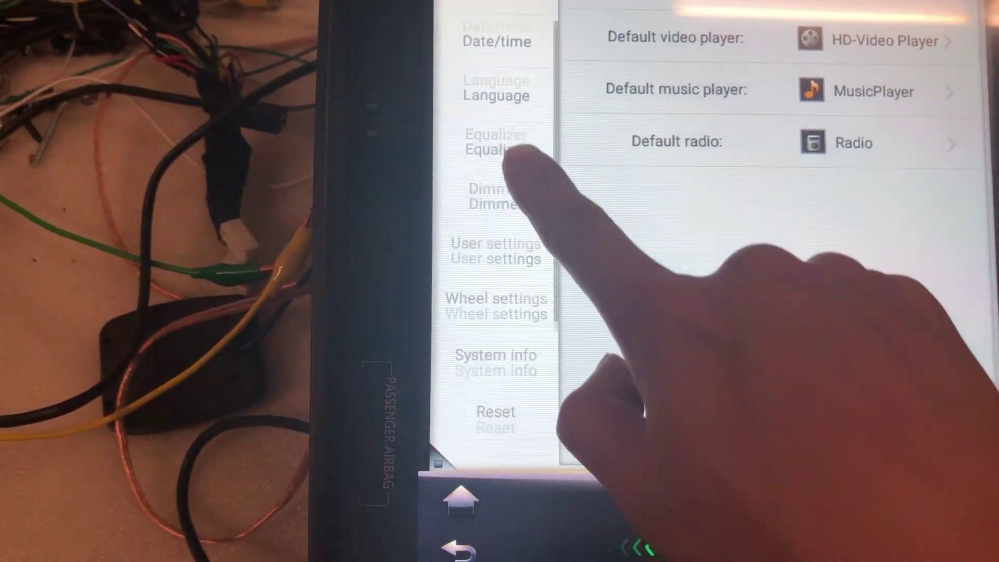
Step: Show the System info page listing MCU, framework, OS, app, storage, RAM and Bluetooth versions
click(495, 355)
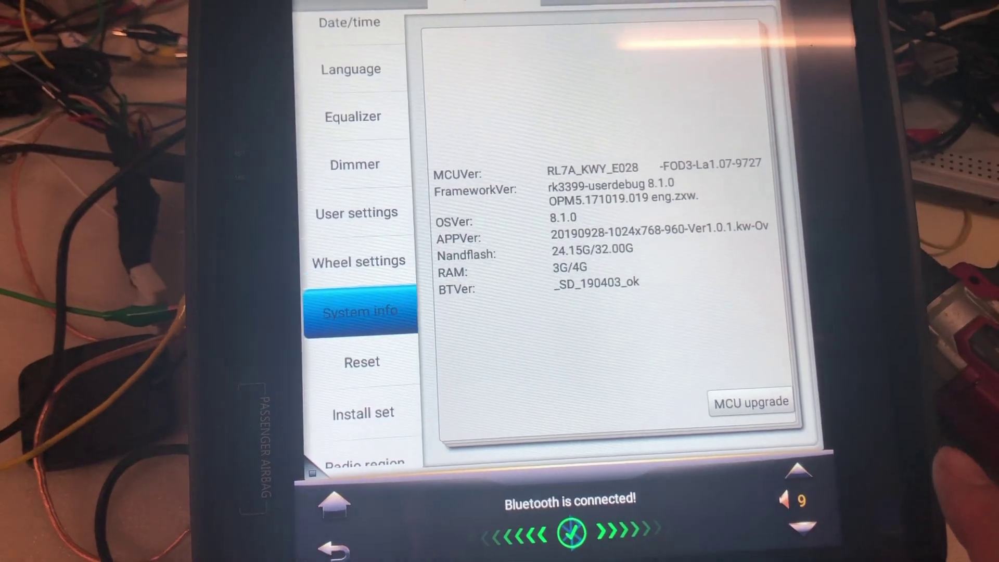